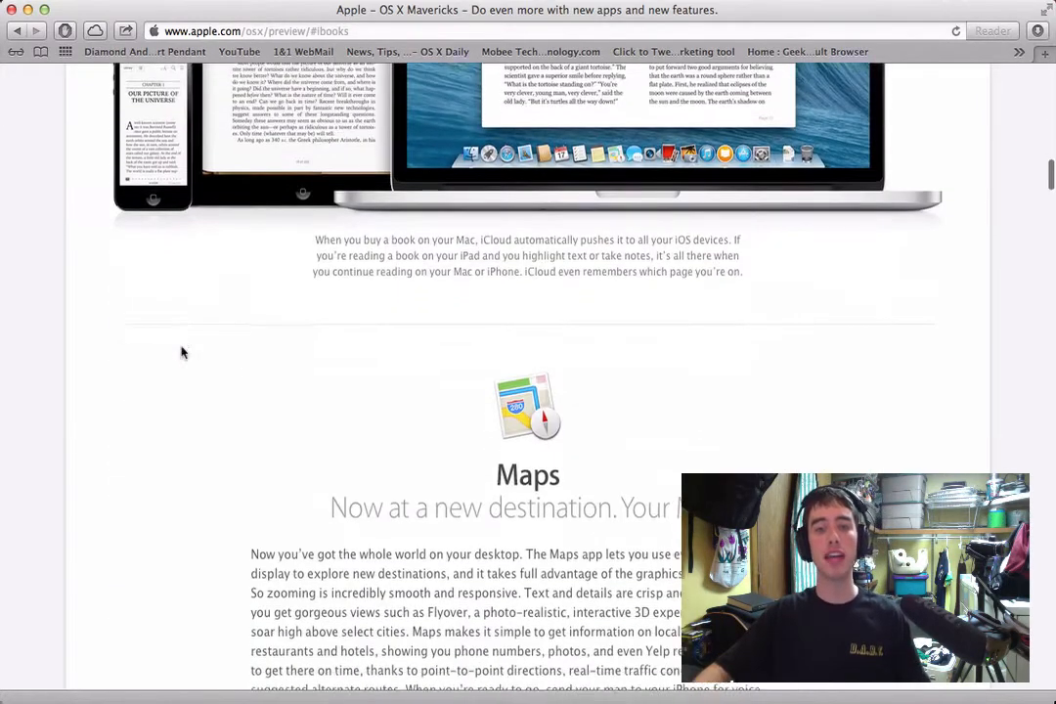
- Scroll the Mavericks preview page past iBooks and Maps to the Calendar feature
{"action": "scroll", "scroll_direction": "down", "scroll_amount": 3}
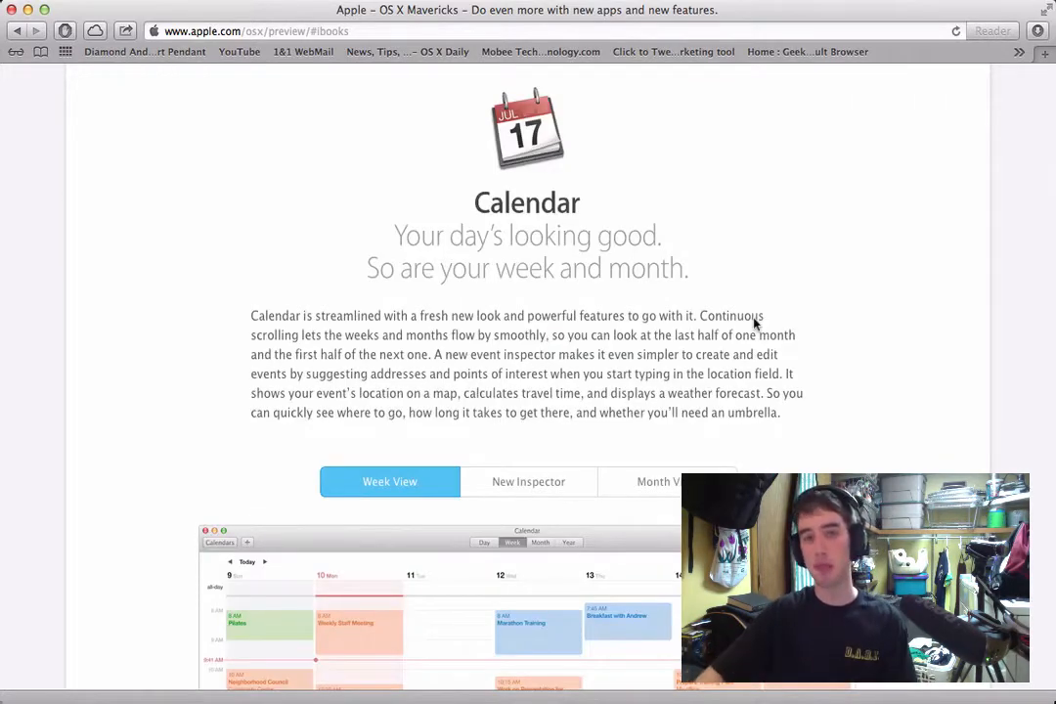
- Scroll past the Calendar week view screenshot to reach the Safari feature section
{"action": "scroll", "scroll_direction": "down", "scroll_amount": 3}
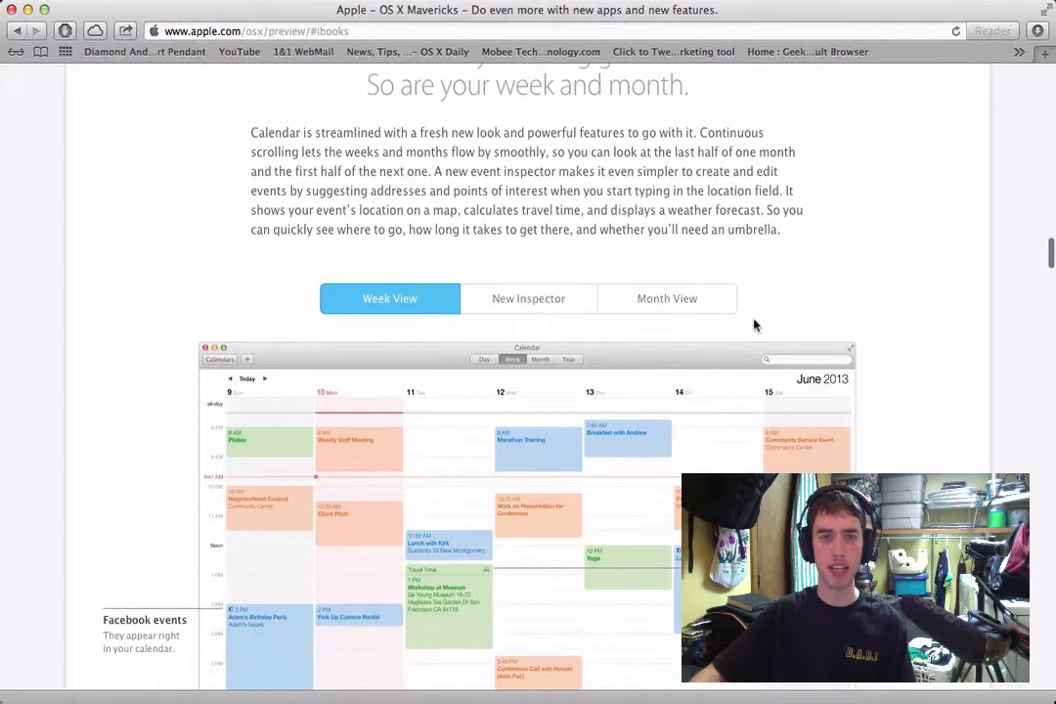
{"action": "scroll", "scroll_direction": "down", "scroll_amount": 3}
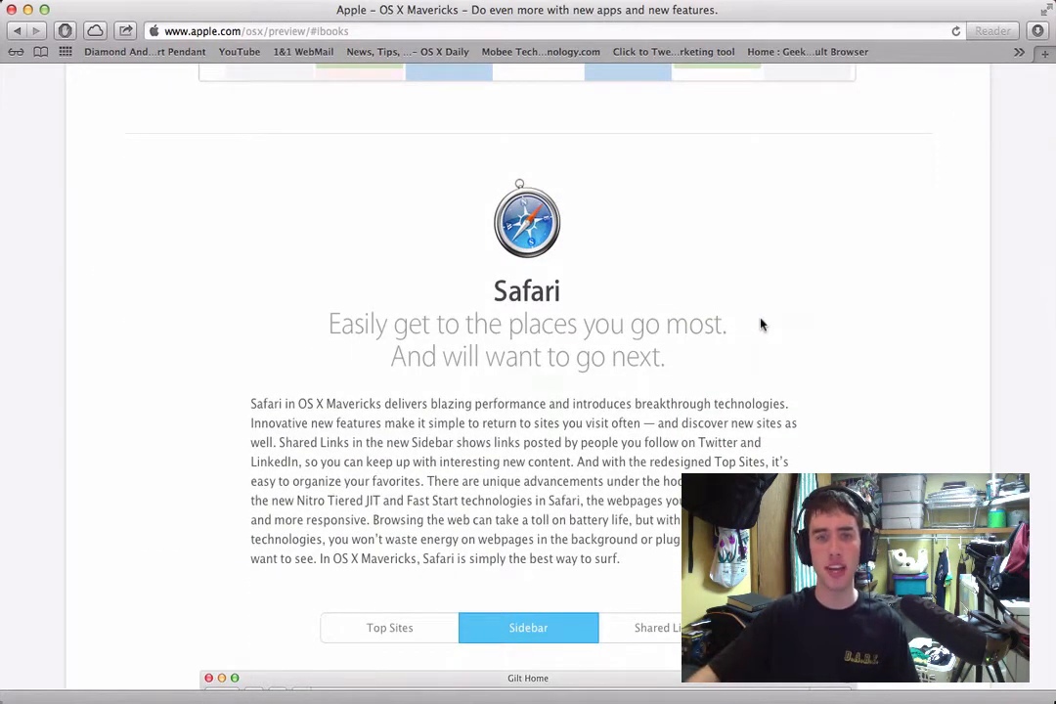
- Show the Shared Links example in the Safari gallery, then scroll to Multiple Displays
{"action": "scroll", "scroll_direction": "down", "scroll_amount": 3}
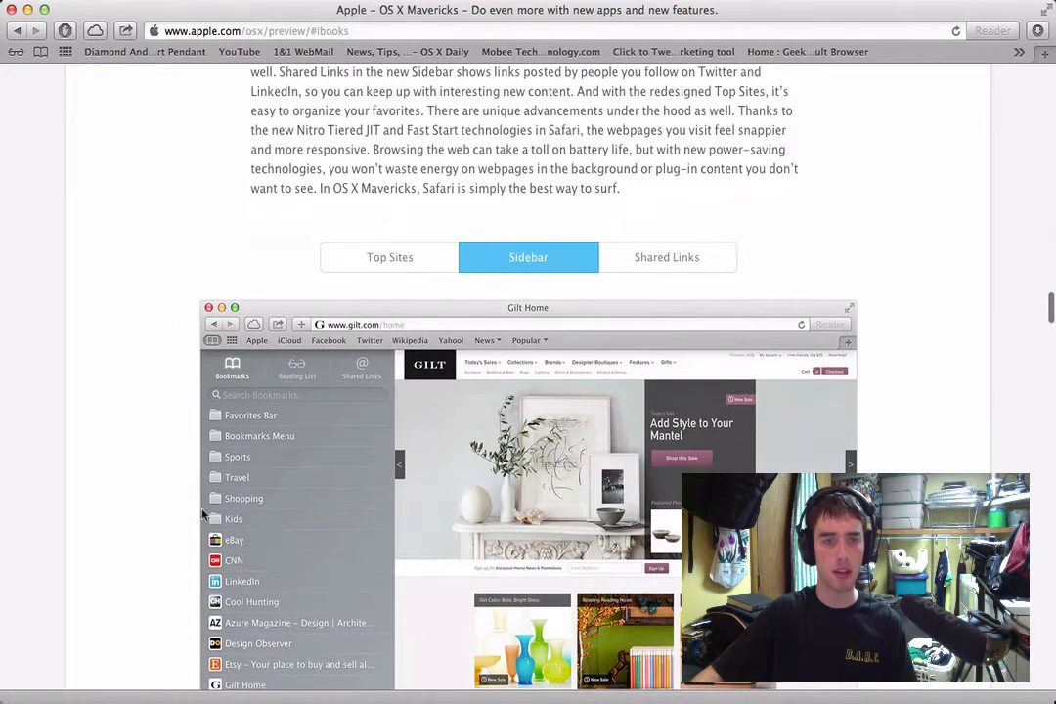
{"action": "left_click", "coordinate": [667, 257]}
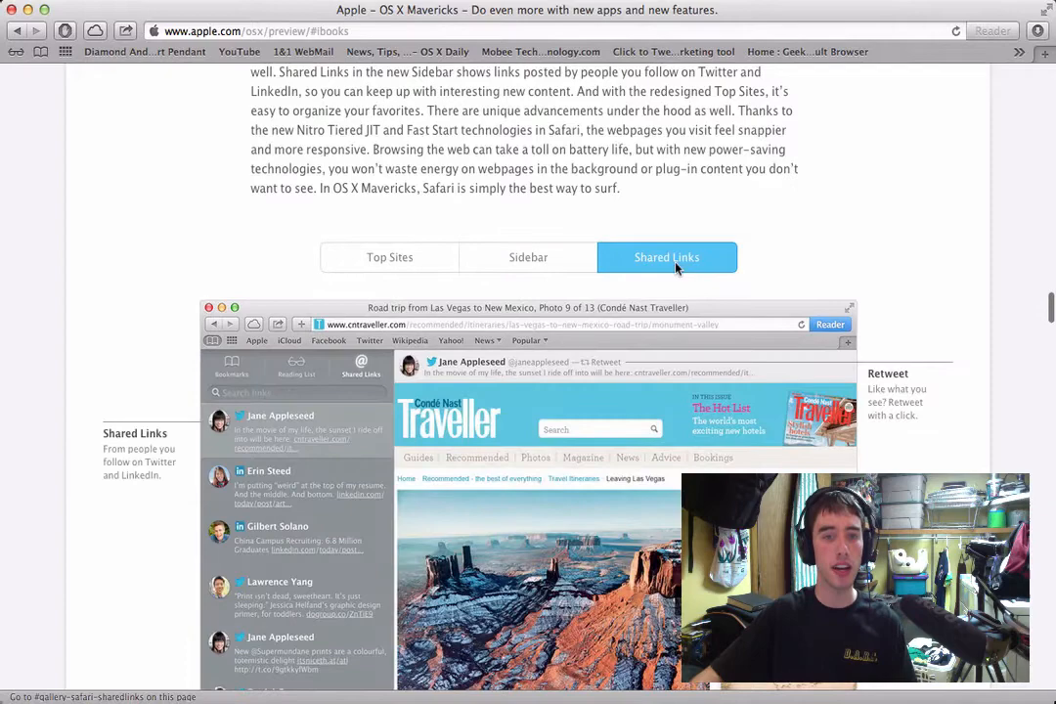
{"action": "scroll", "scroll_direction": "down", "scroll_amount": 3}
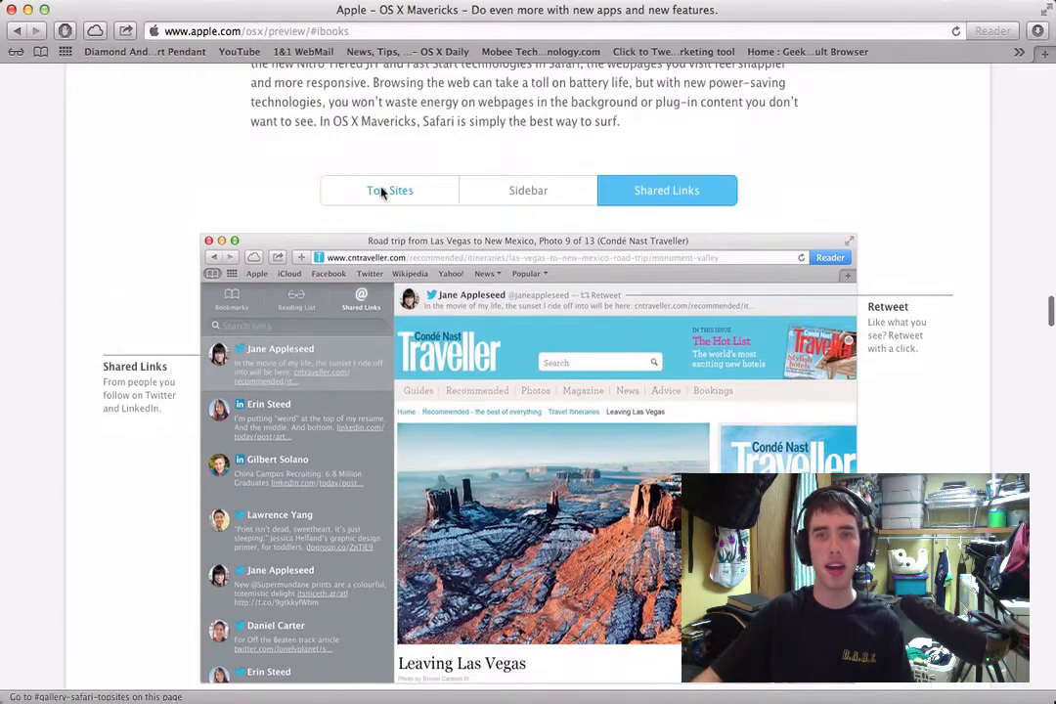
{"action": "scroll", "scroll_direction": "down", "scroll_amount": 3}
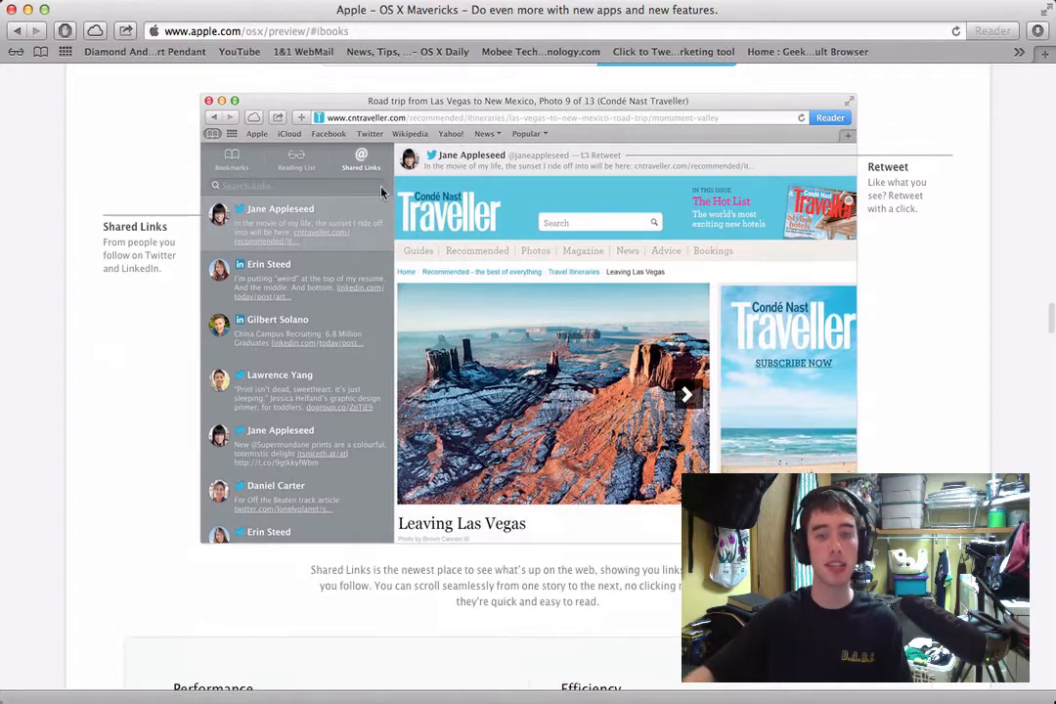
{"action": "scroll", "scroll_direction": "down", "scroll_amount": 3}
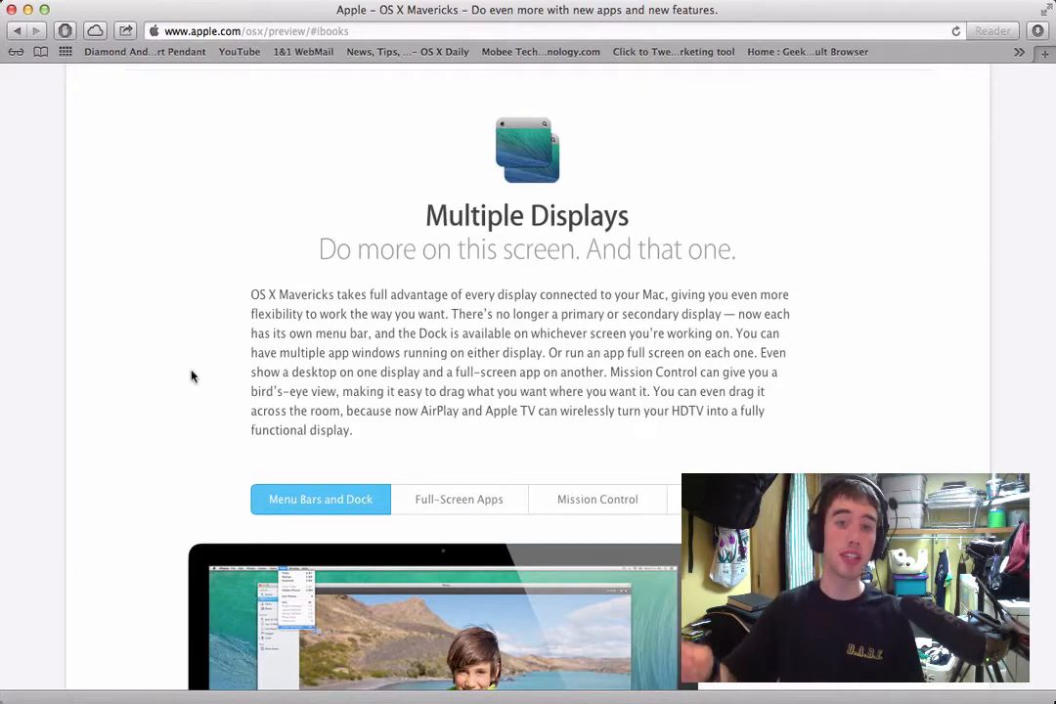
- Show the Full-Screen Apps and Mission Control display examples, reaching Notifications
{"action": "scroll", "scroll_direction": "down", "scroll_amount": 3}
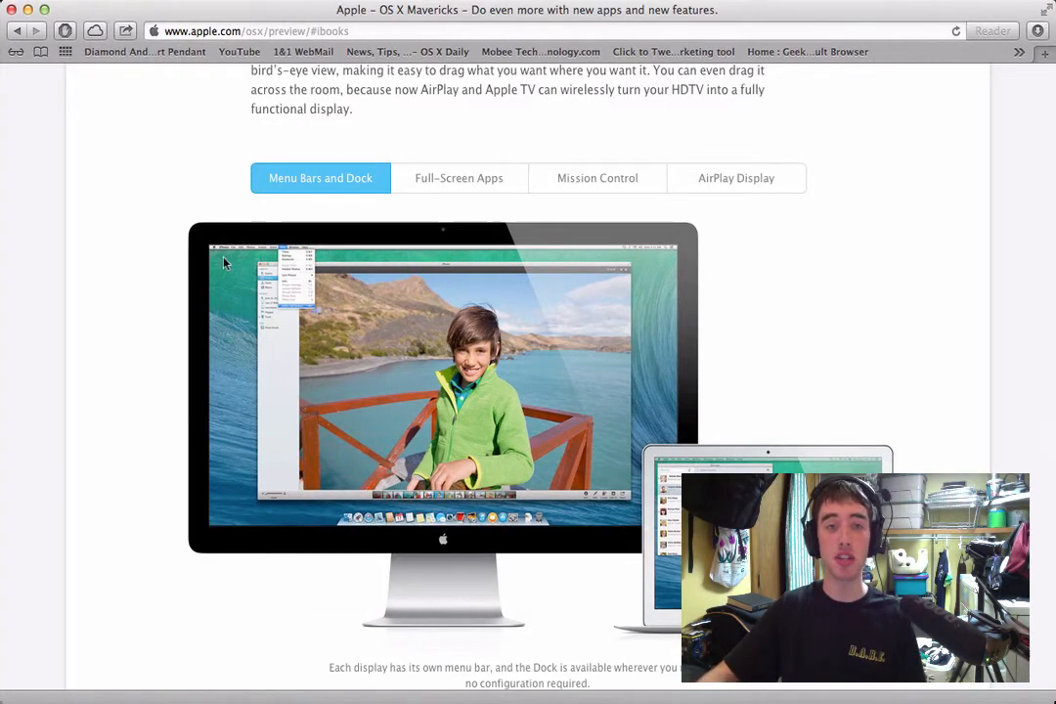
{"action": "mouse_move", "coordinate": [330, 552]}
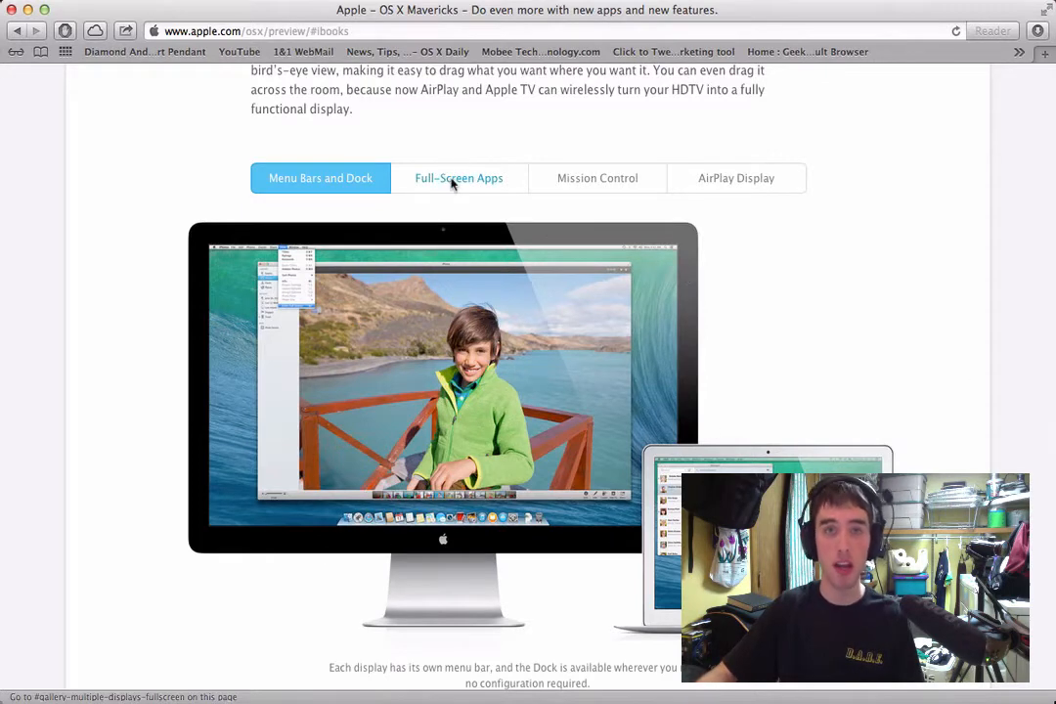
{"action": "left_click", "coordinate": [459, 178]}
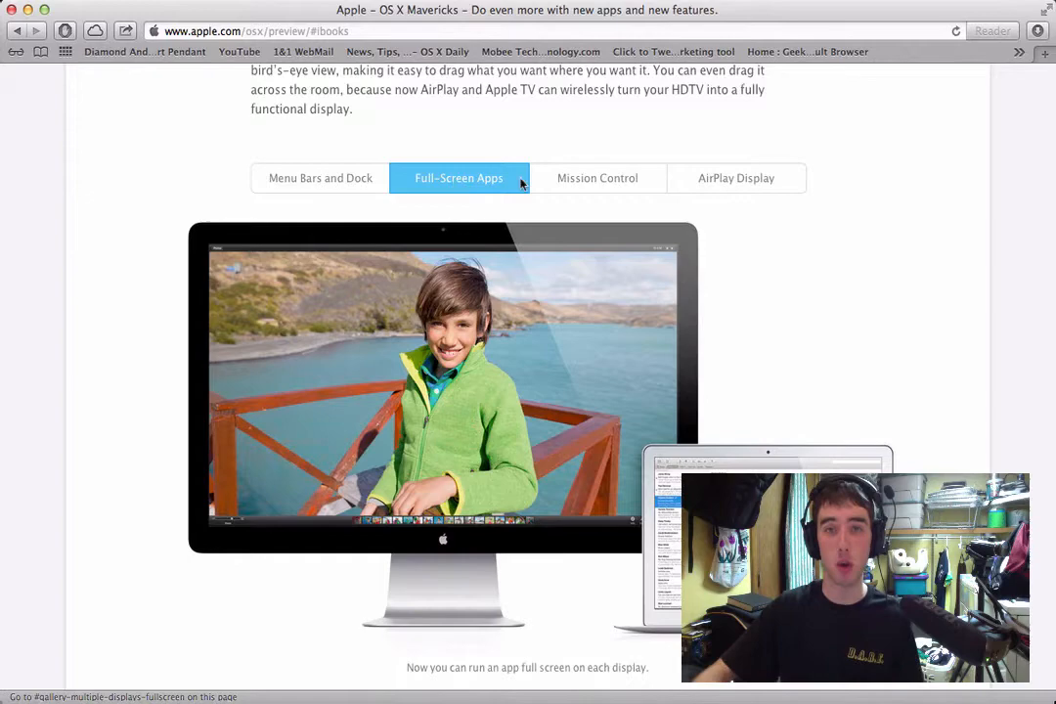
{"action": "left_click", "coordinate": [596, 178]}
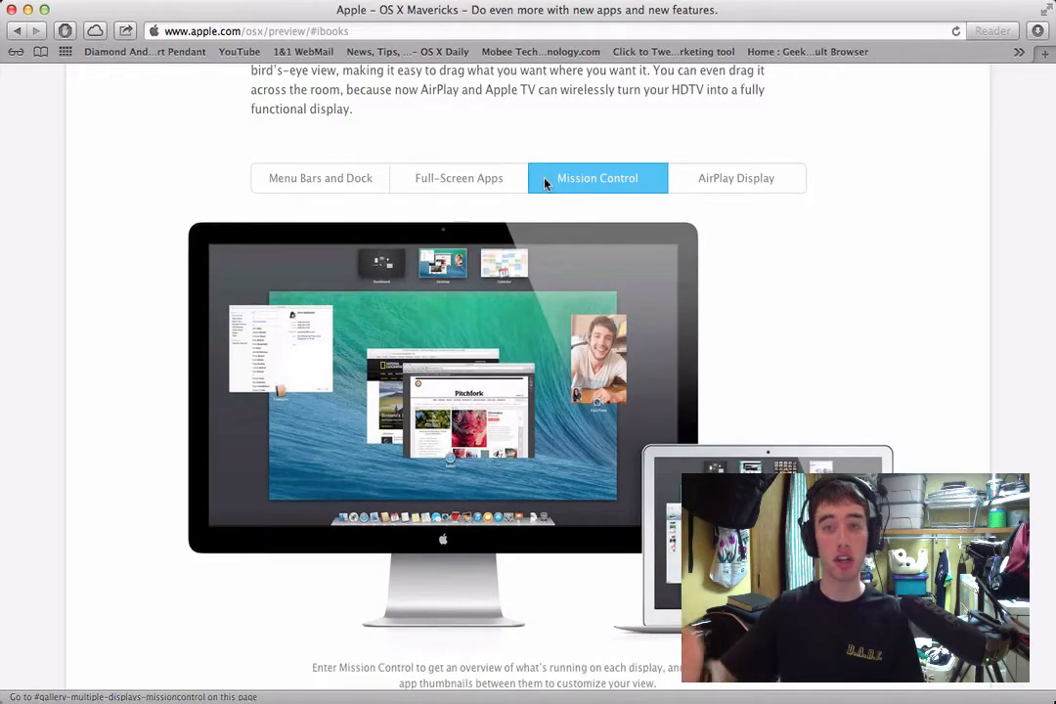
{"action": "left_click", "coordinate": [736, 178]}
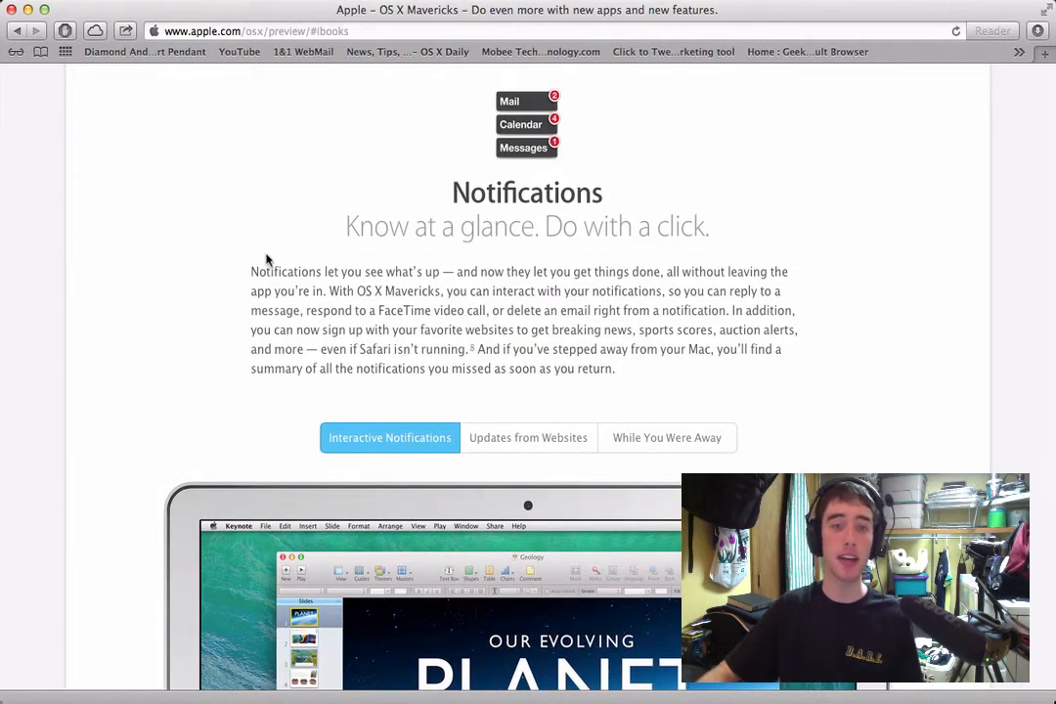
- View the Updates from Websites and While You Were Away examples, then scroll to Finder Tabs
{"action": "left_click", "coordinate": [528, 437]}
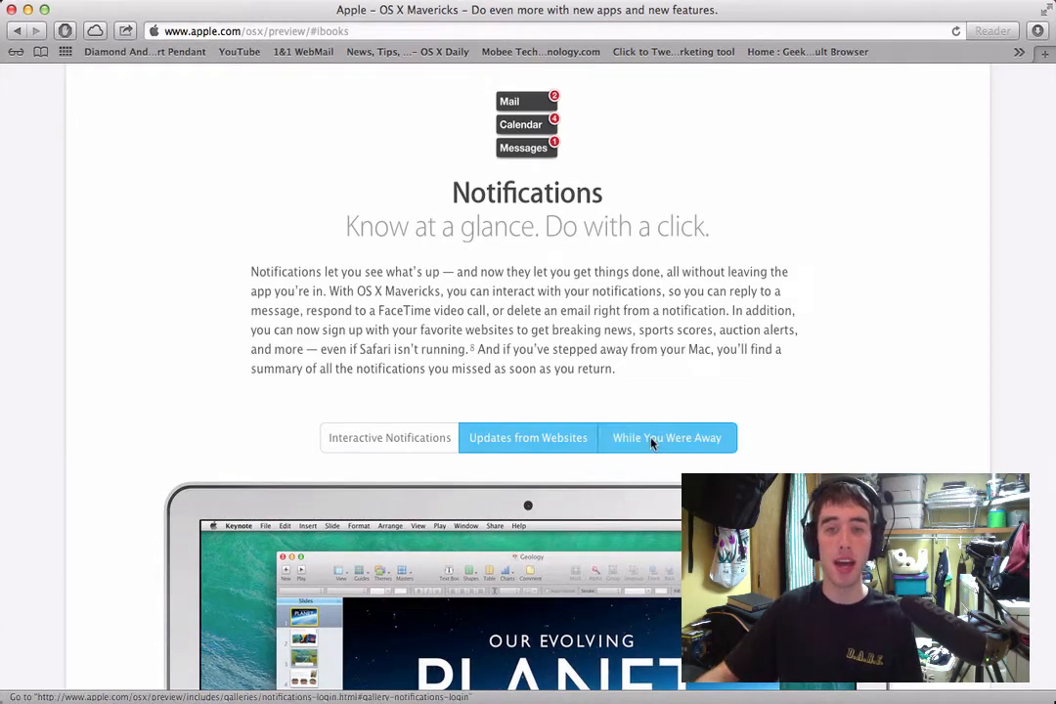
{"action": "left_click", "coordinate": [667, 438]}
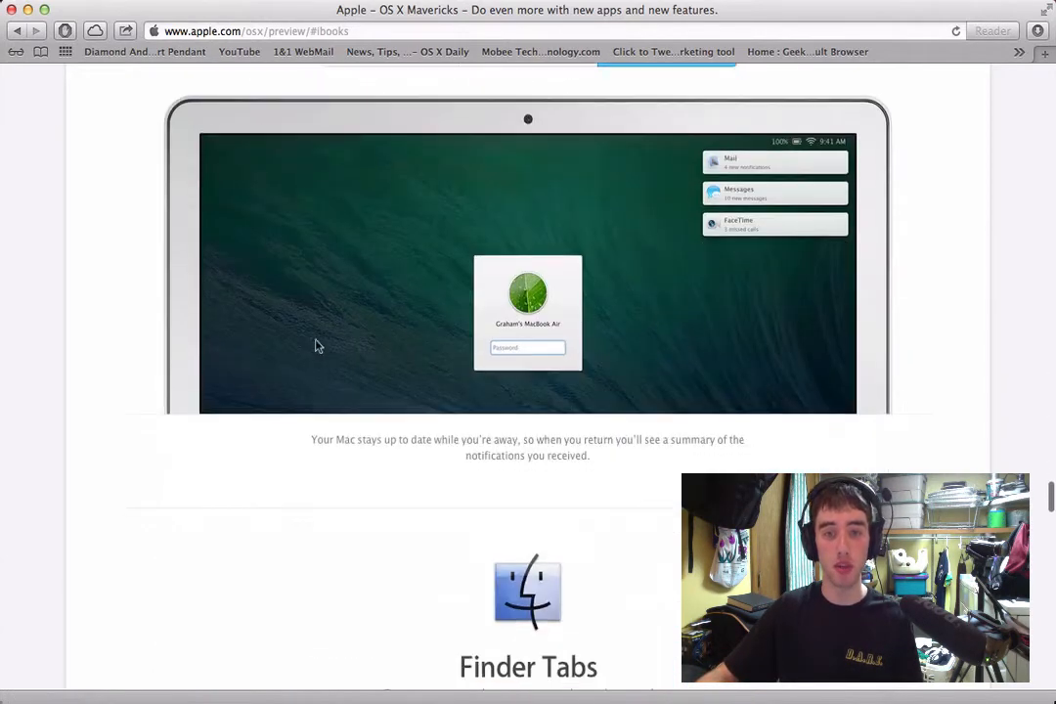
{"action": "scroll", "scroll_direction": "down", "scroll_amount": 3}
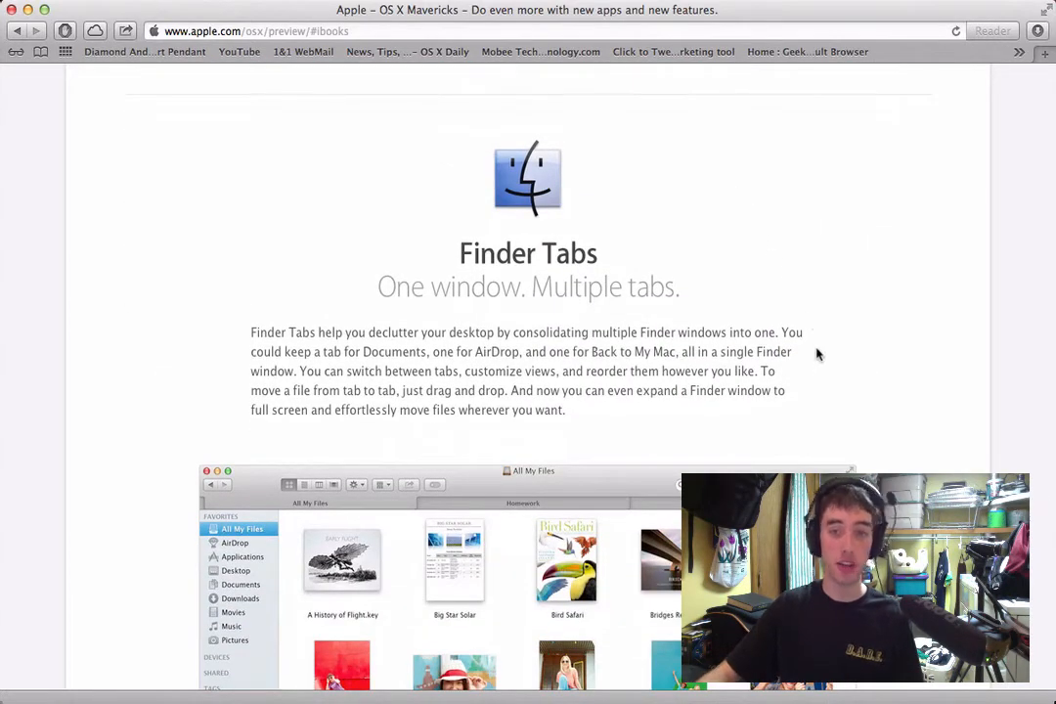
- Scroll past the Finder Tabs window screenshot down to the Tags section
{"action": "scroll", "scroll_direction": "down", "scroll_amount": 3}
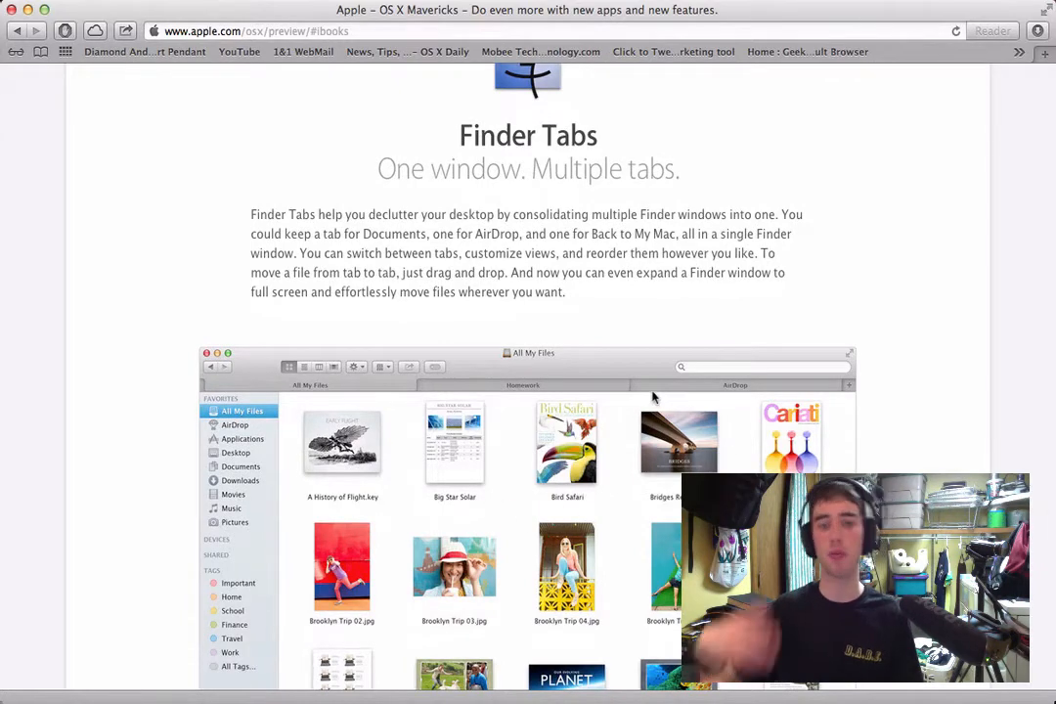
{"action": "scroll", "scroll_direction": "down", "scroll_amount": 3}
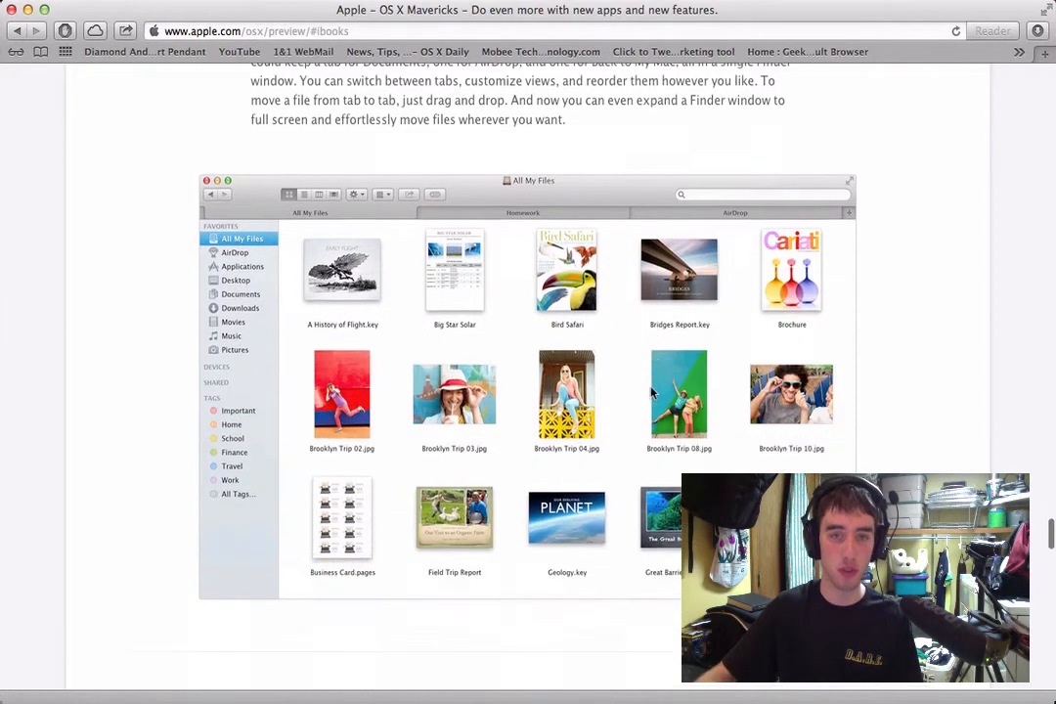
{"action": "scroll", "scroll_direction": "down", "scroll_amount": 3}
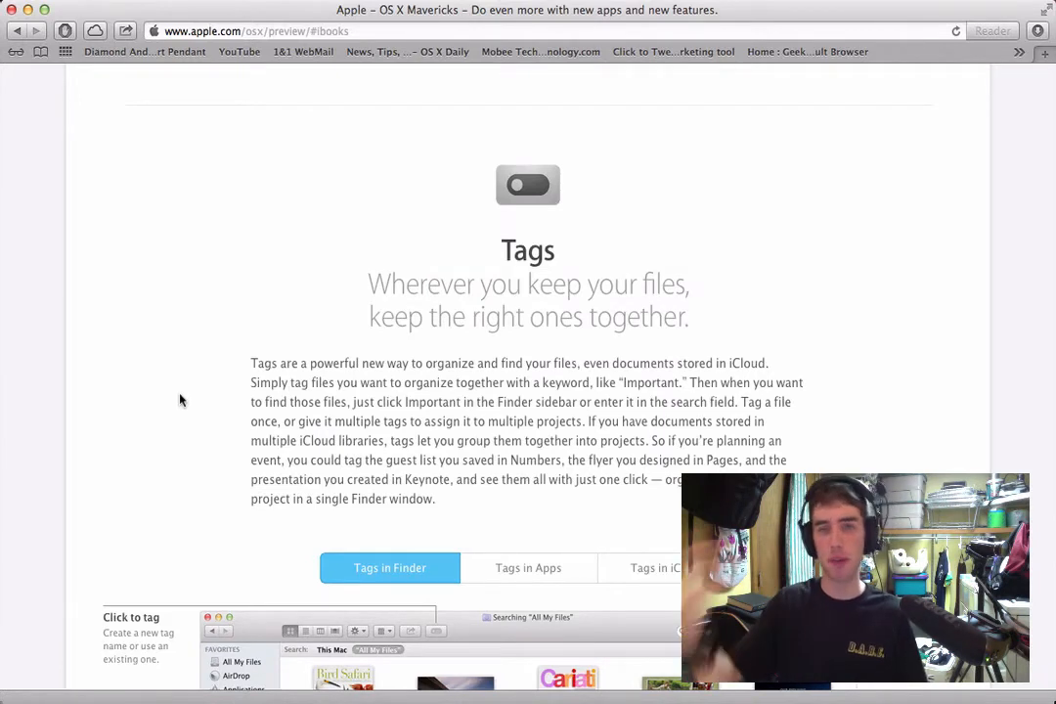
- Scroll past the Tags and OS X Server sections to Advanced Technologies
{"action": "scroll", "scroll_direction": "down", "scroll_amount": 3}
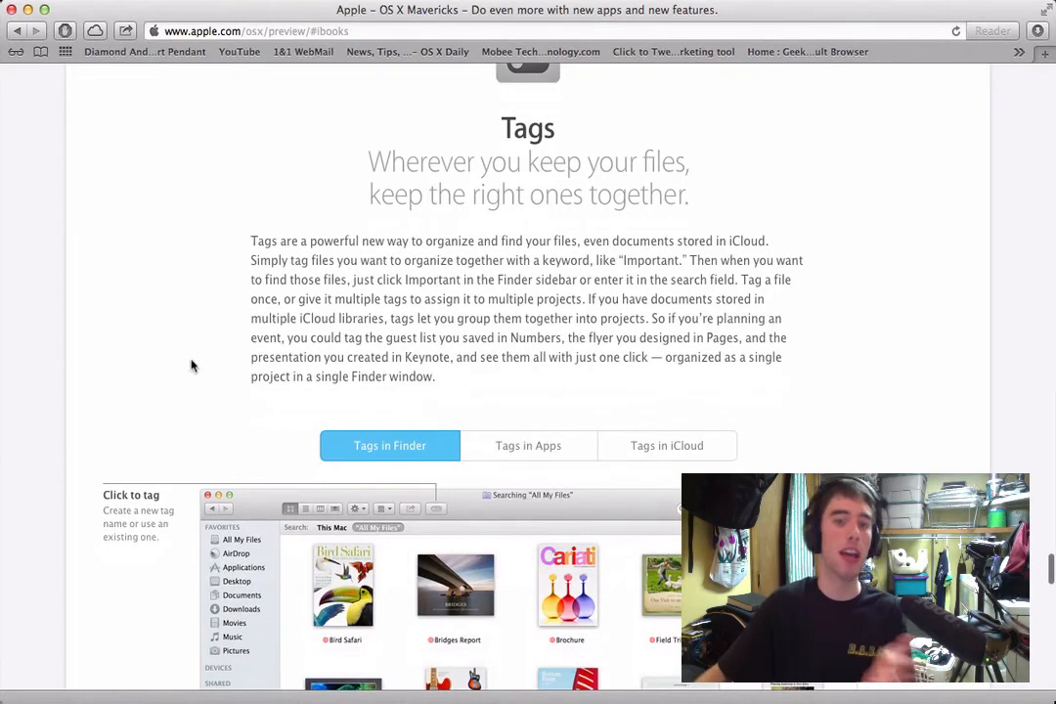
{"action": "scroll", "scroll_direction": "down", "scroll_amount": 3}
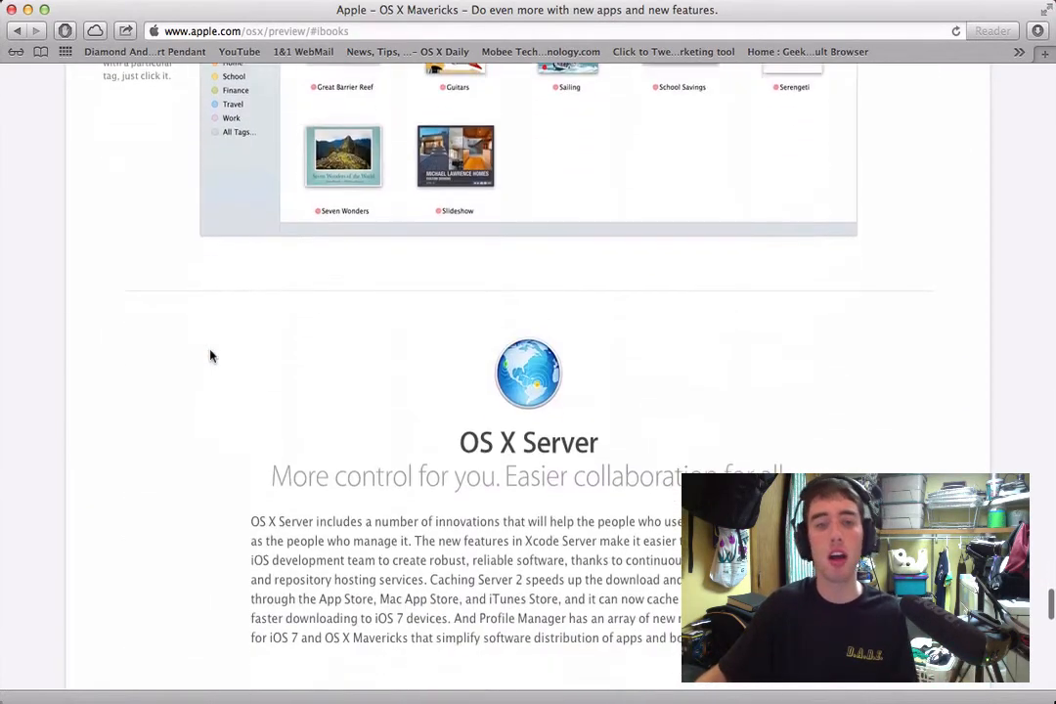
{"action": "scroll", "scroll_direction": "down", "scroll_amount": 3}
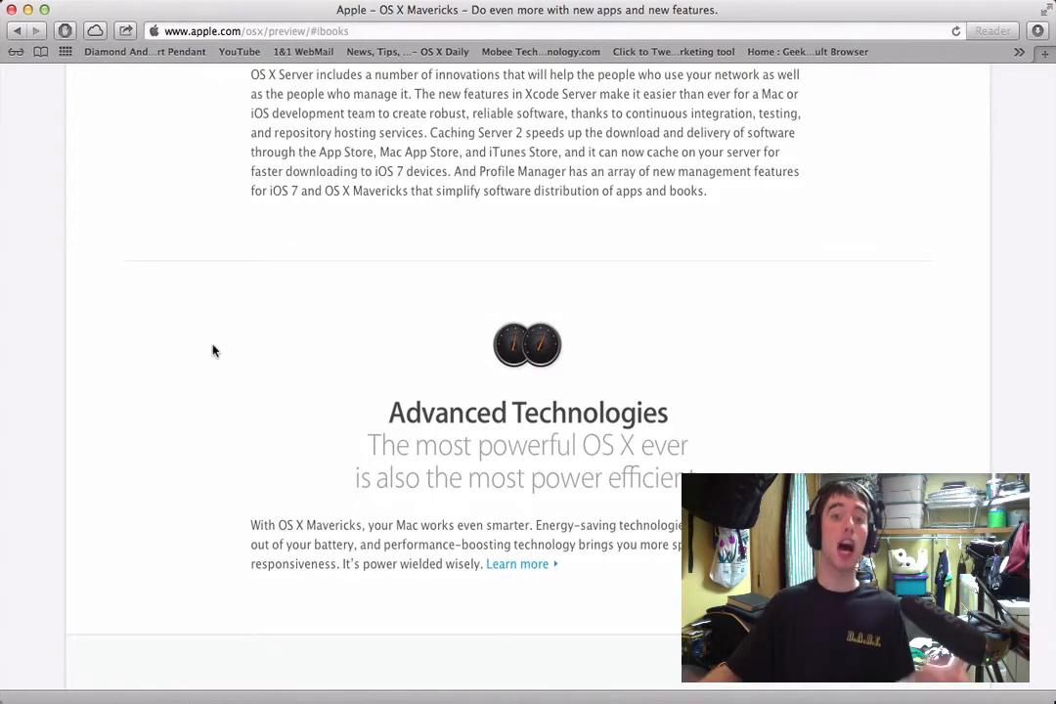